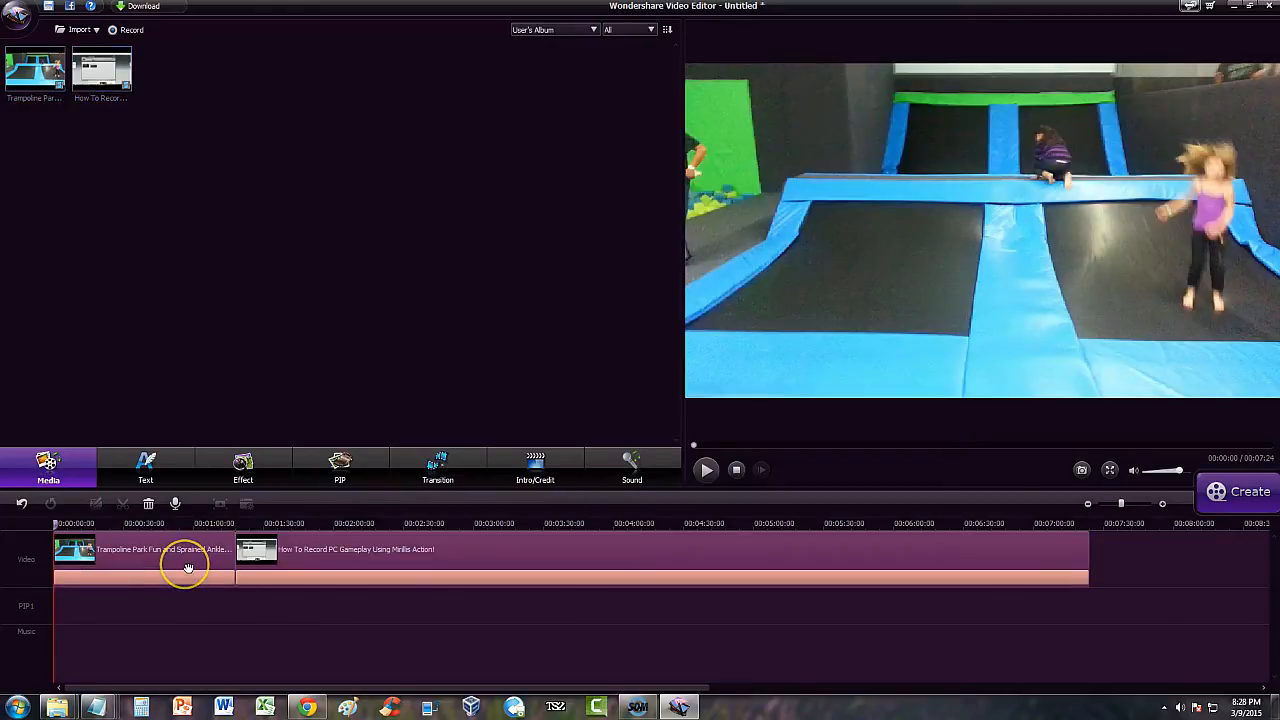
pyautogui.moveTo(380, 554)
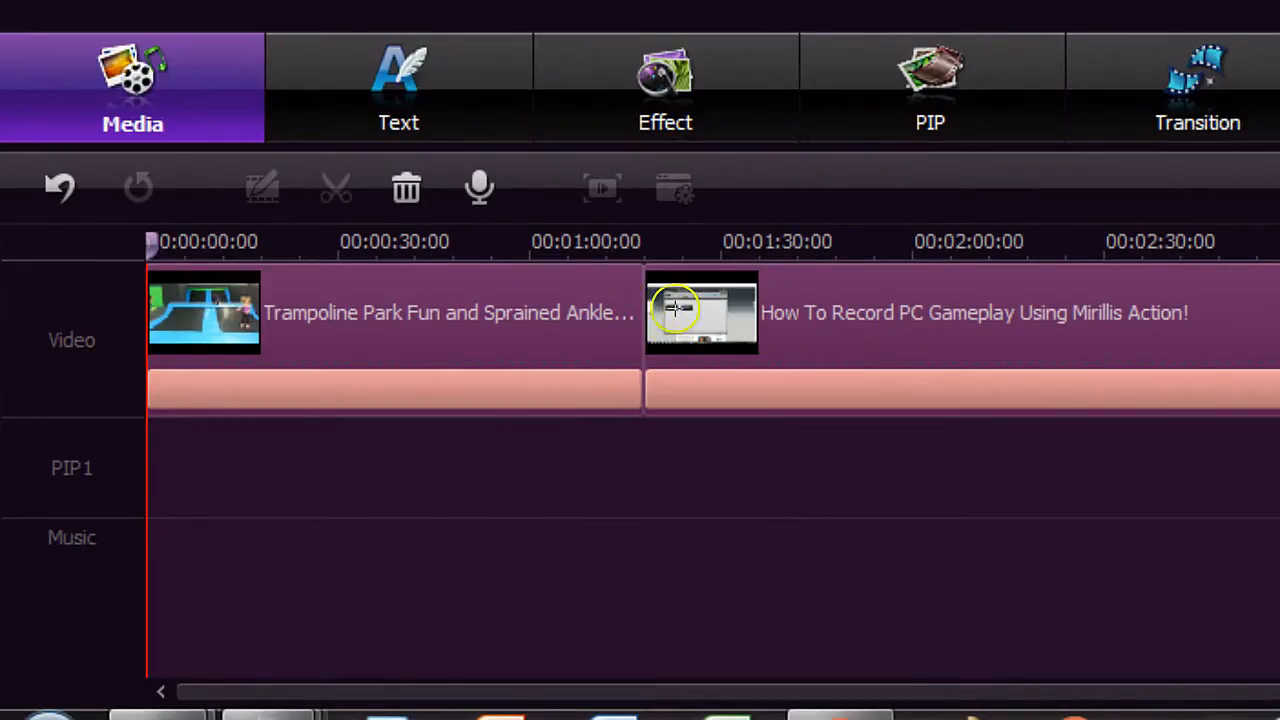
pyautogui.moveTo(632, 310)
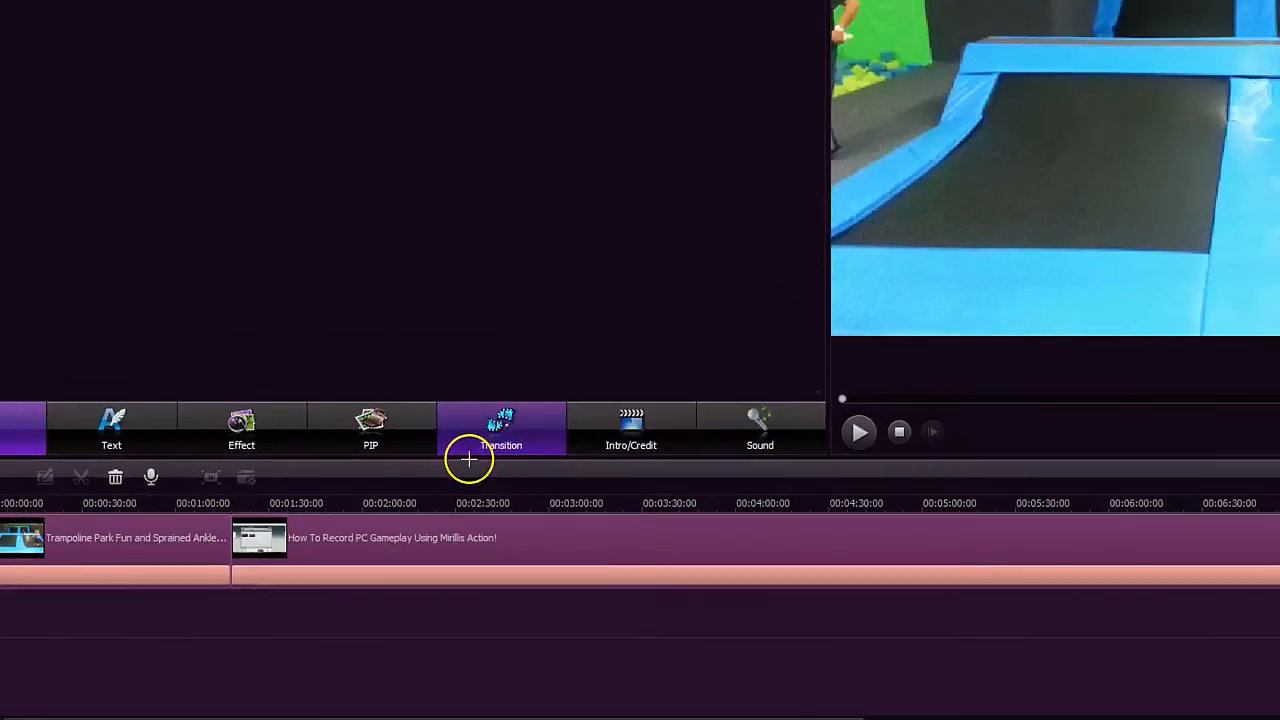
# Step: Open the transitions library and apply MoveRect_1 between the trampoline and gameplay clips
pyautogui.click(501, 428)
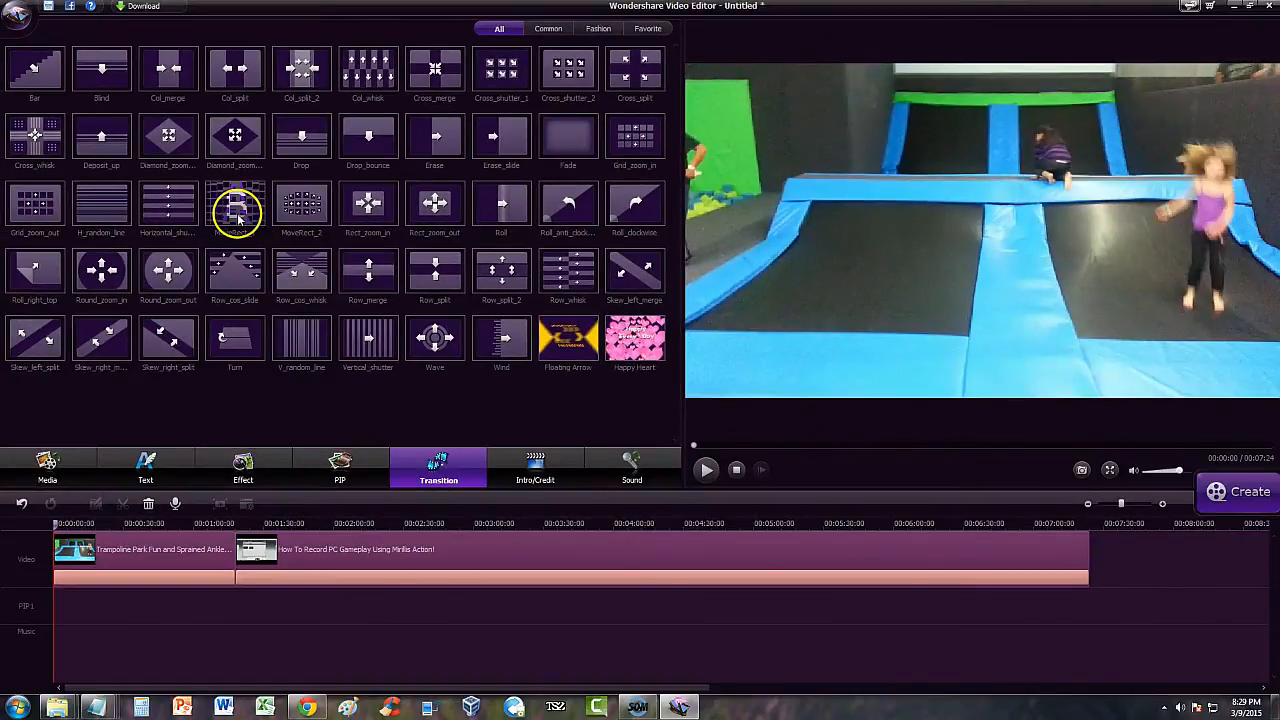
pyautogui.click(234, 205)
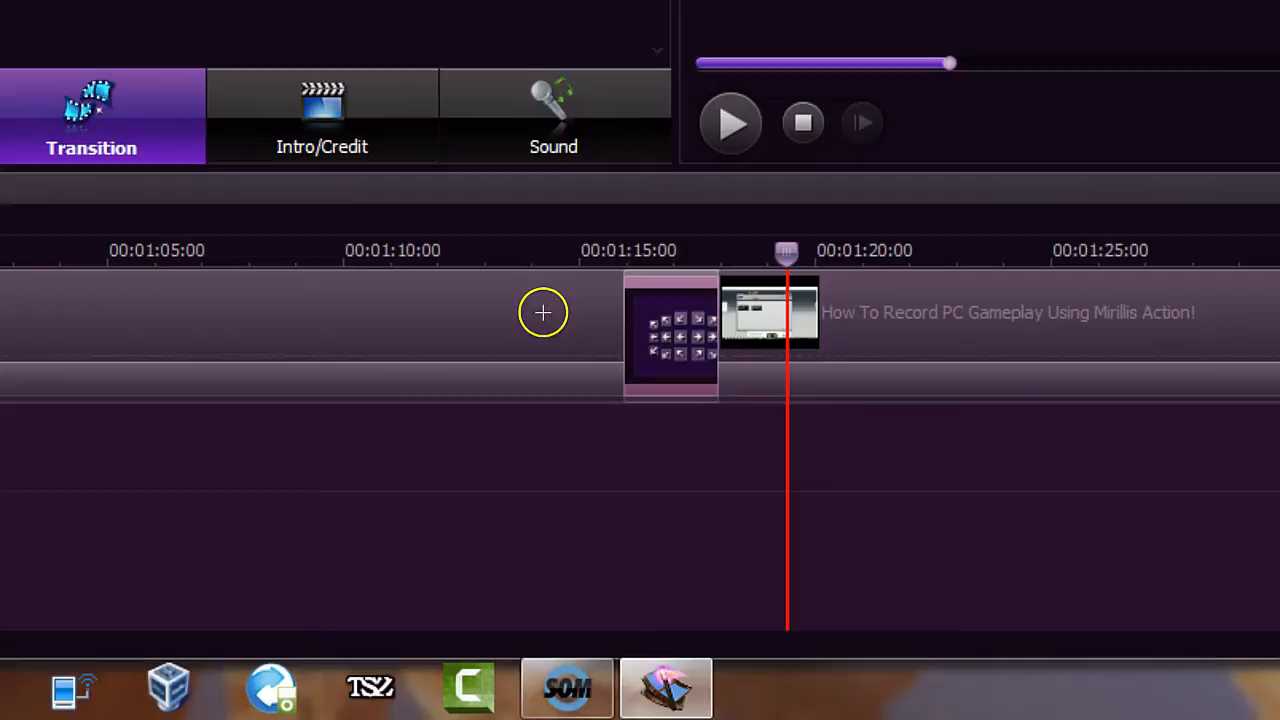
pyautogui.moveTo(588, 325)
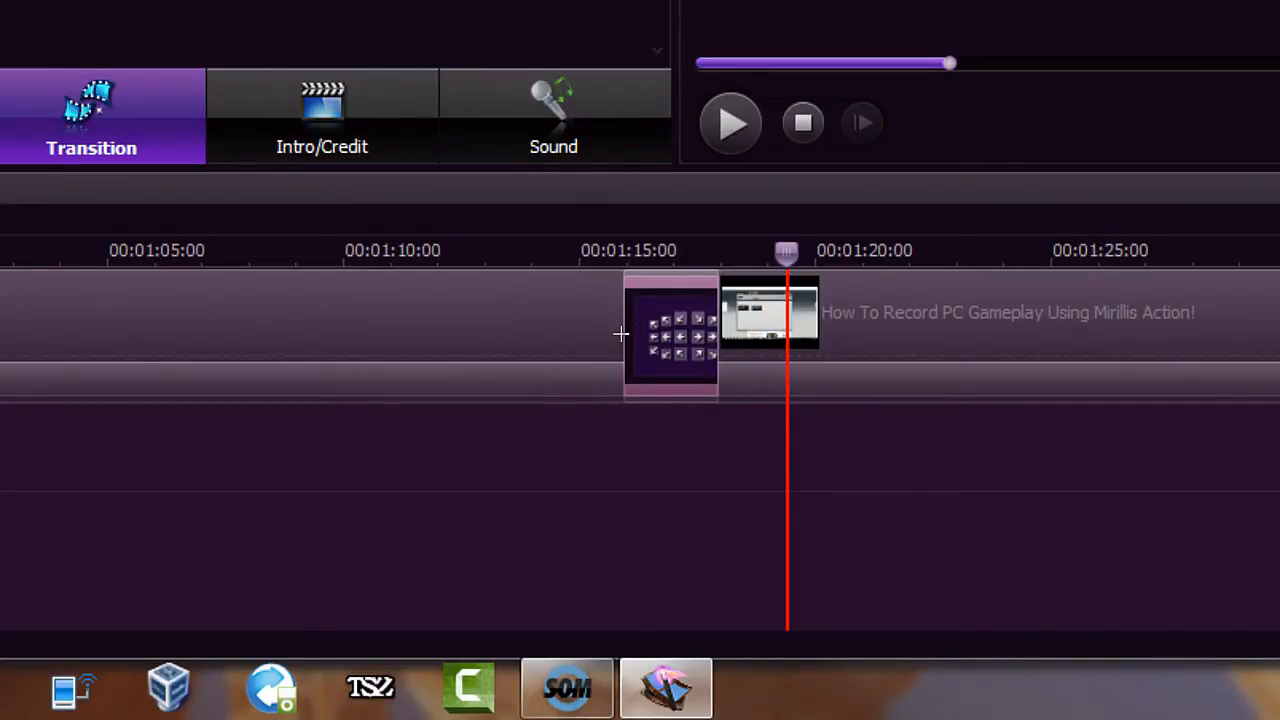
pyautogui.moveTo(659, 458)
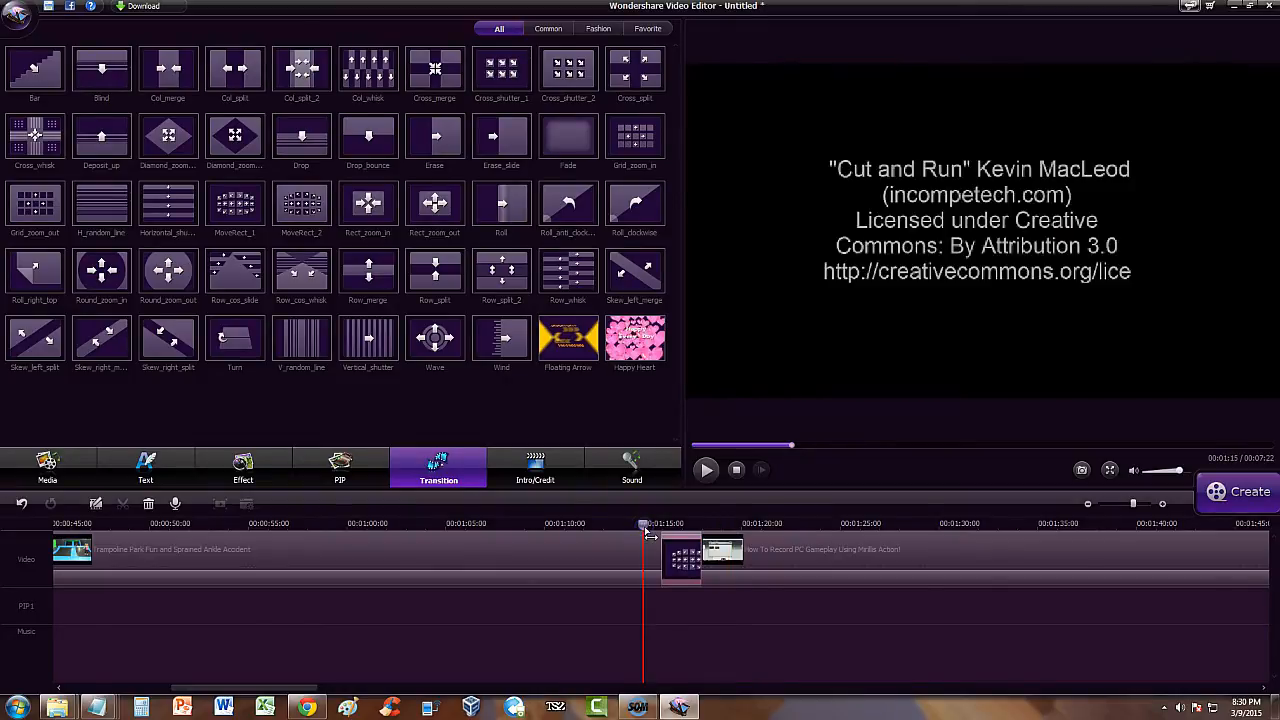
# Step: Preview the MoveRect_1 transition from just before it into the gameplay clip near 1:22
pyautogui.click(705, 470)
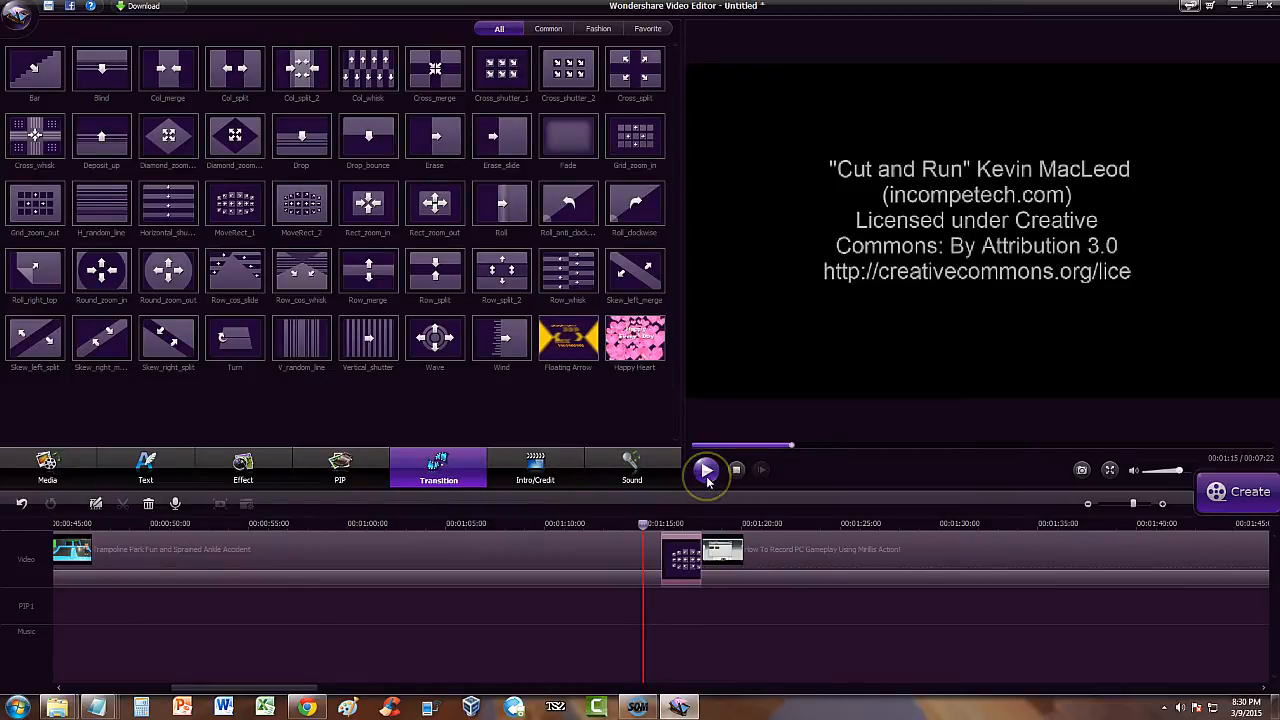
pyautogui.click(705, 470)
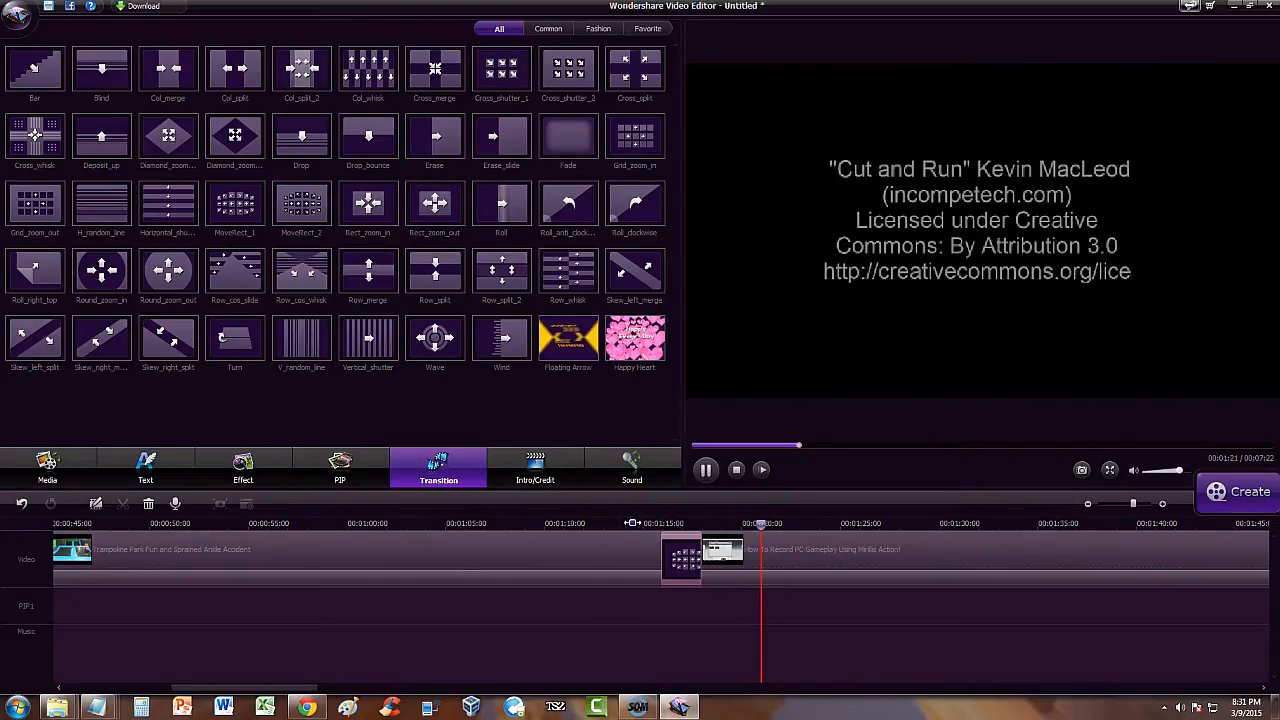
pyautogui.click(705, 470)
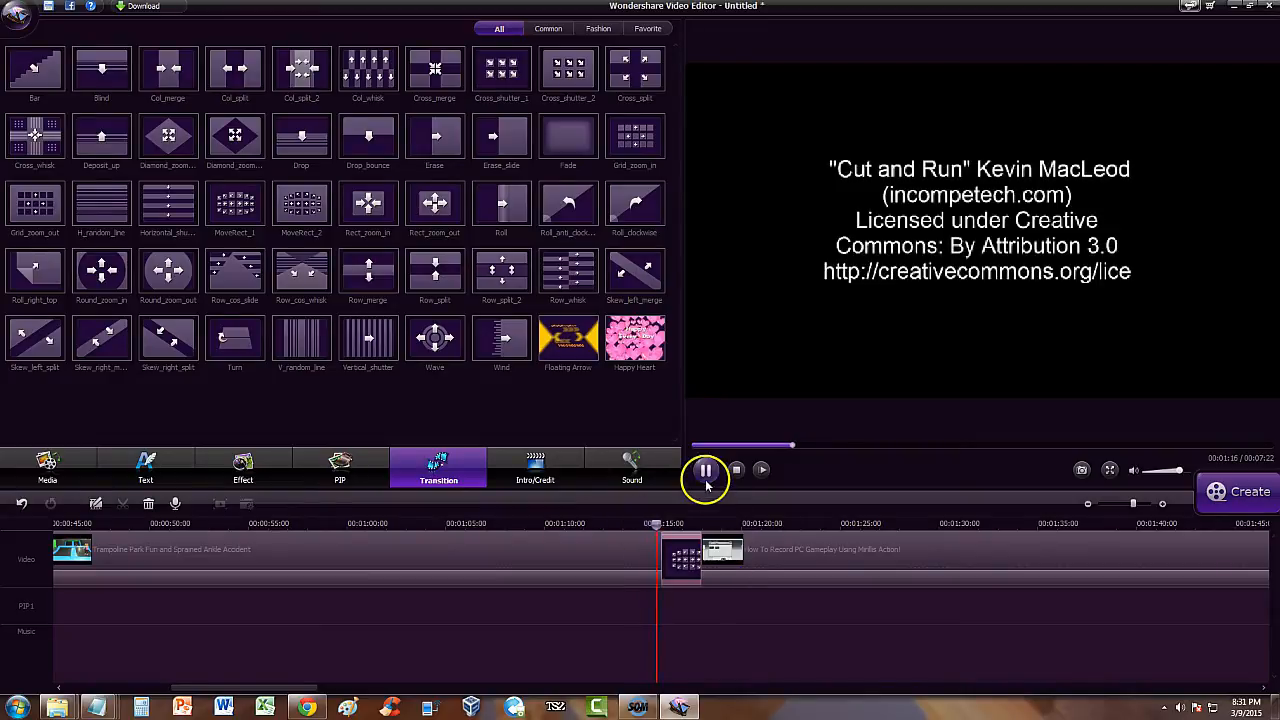
pyautogui.click(705, 470)
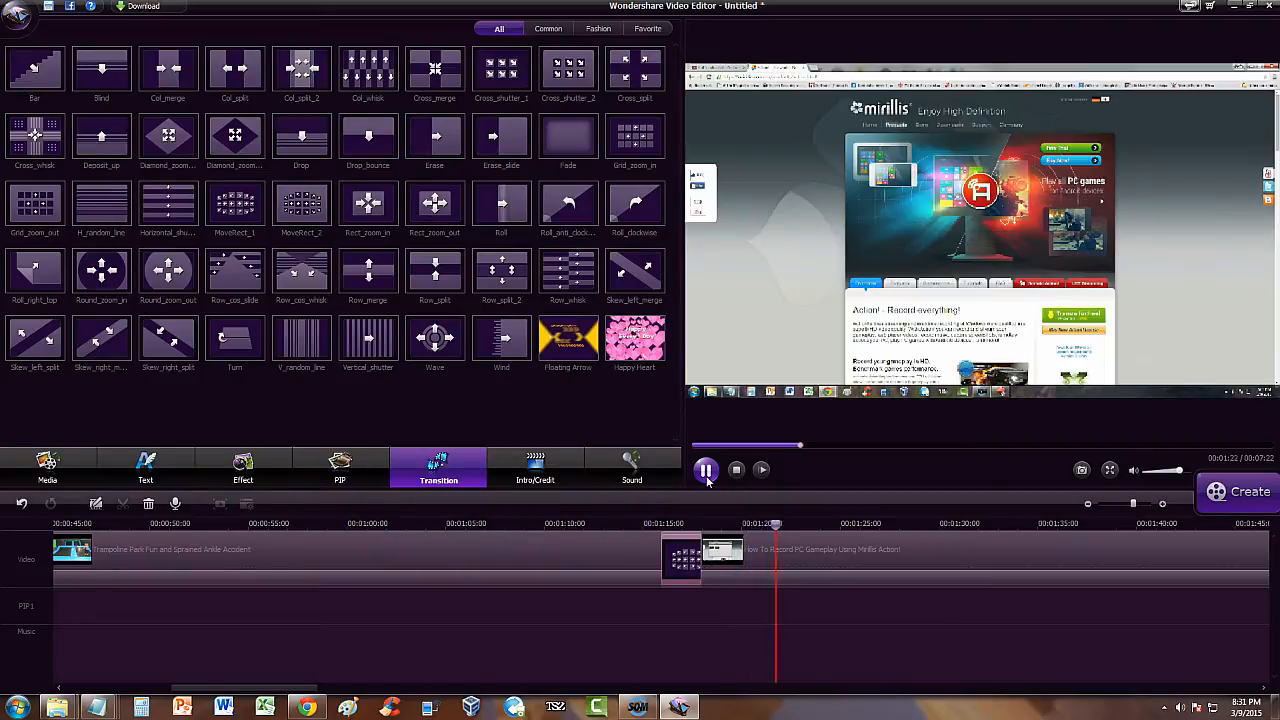
pyautogui.click(706, 470)
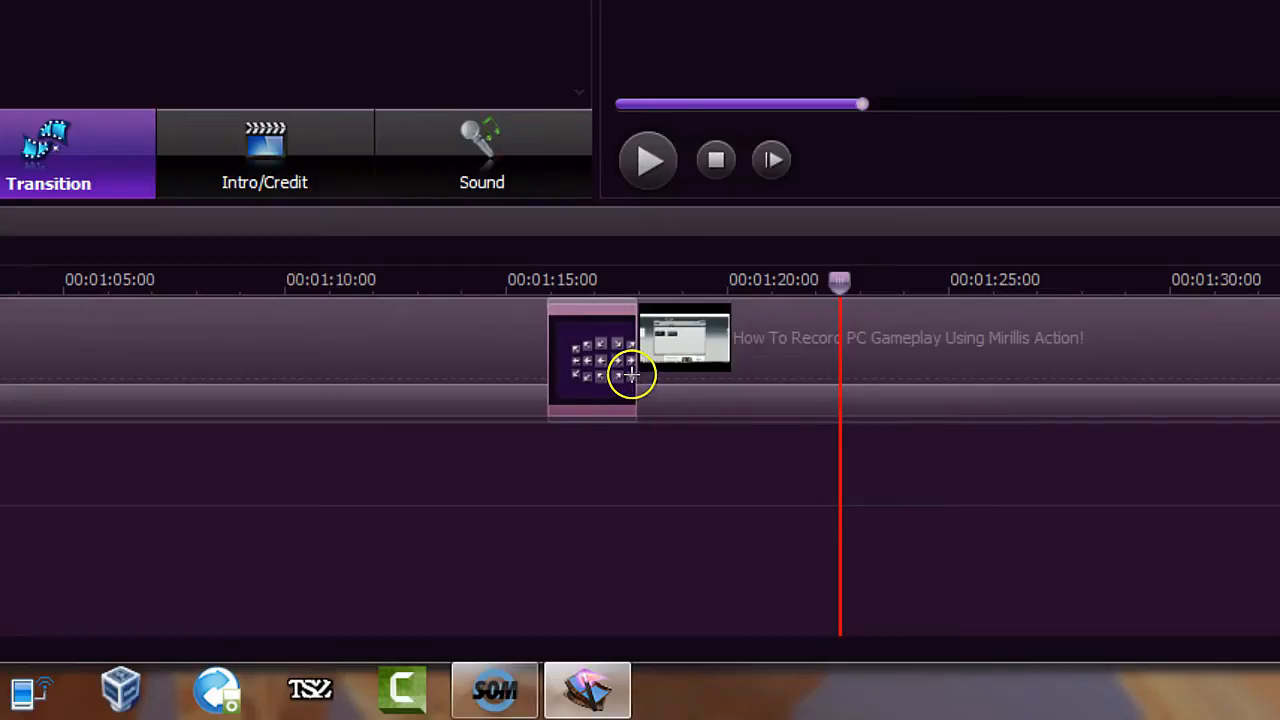
pyautogui.moveTo(643, 360)
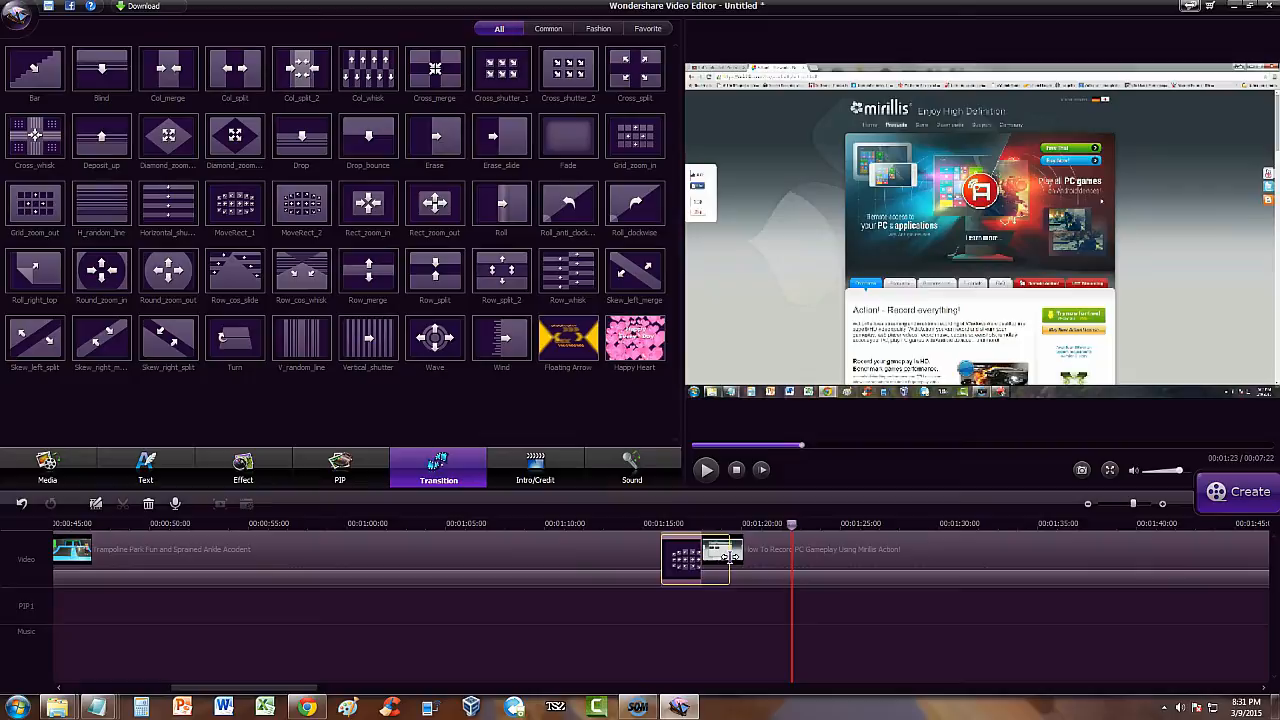
# Step: Shorten the MoveRect_1 transition and play it from its start into the gameplay clip near 1:18
pyautogui.moveTo(695, 558); pyautogui.dragTo(665, 558)
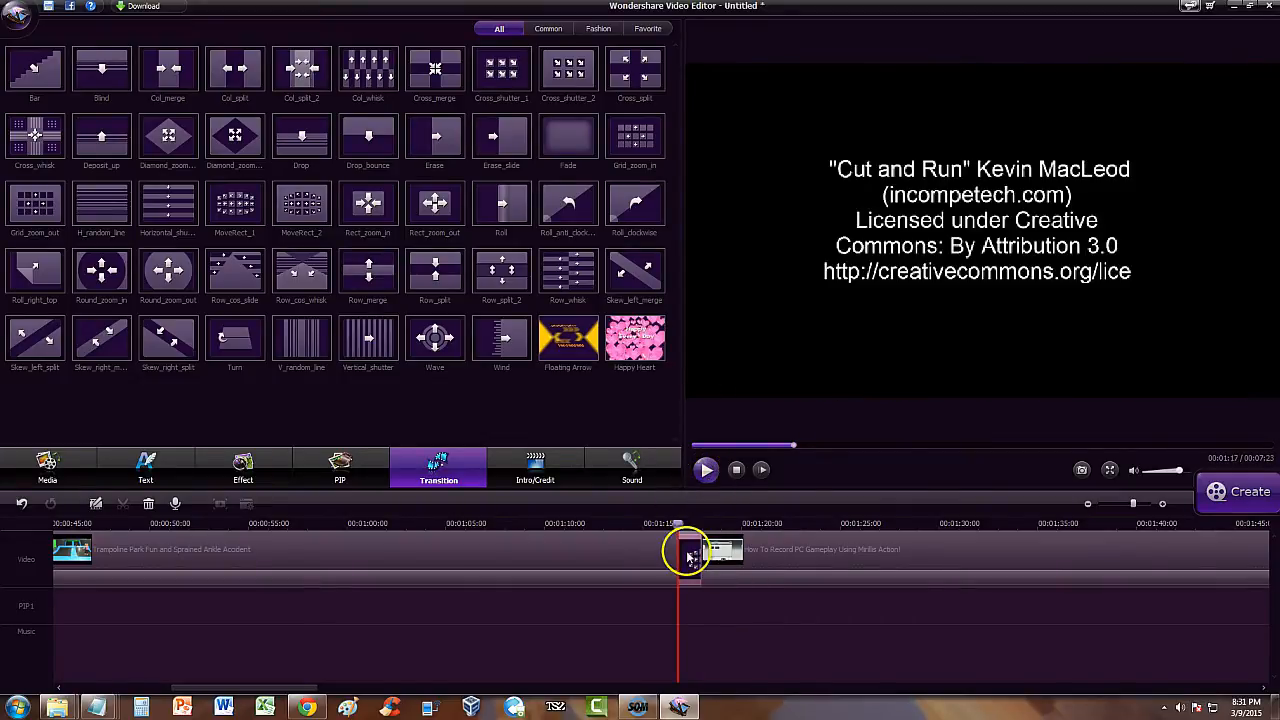
pyautogui.click(705, 470)
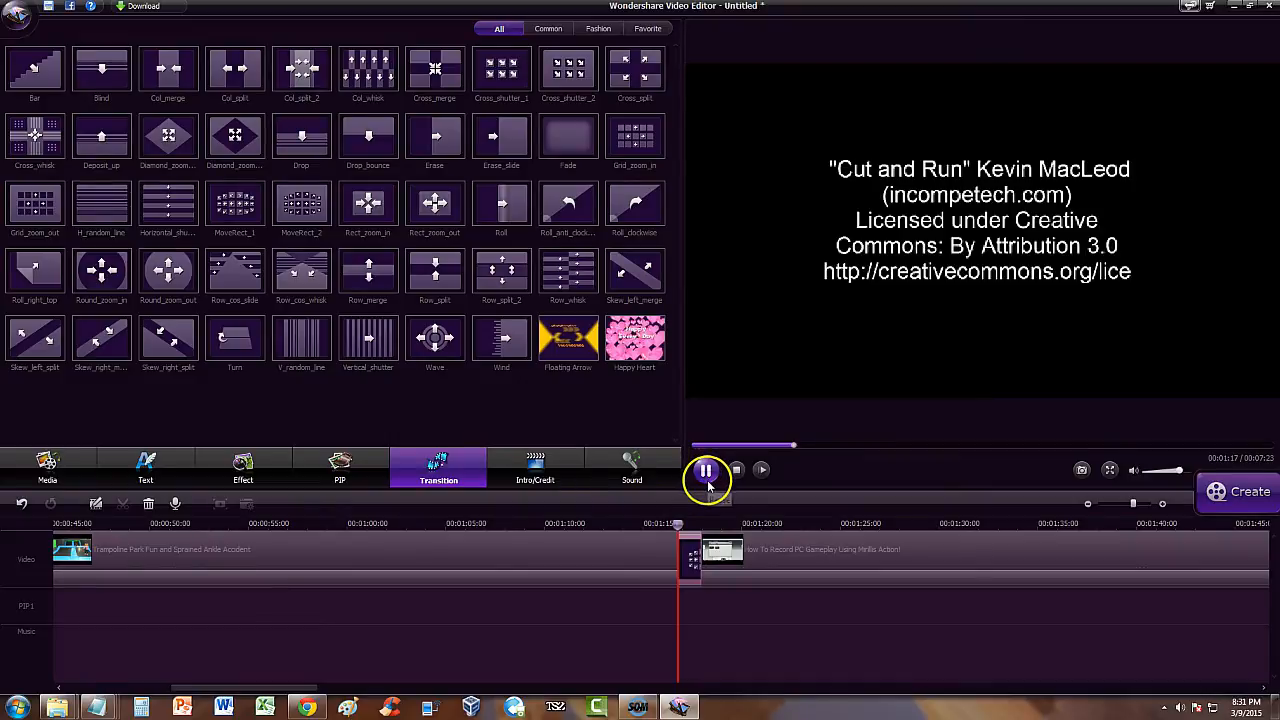
pyautogui.click(706, 470)
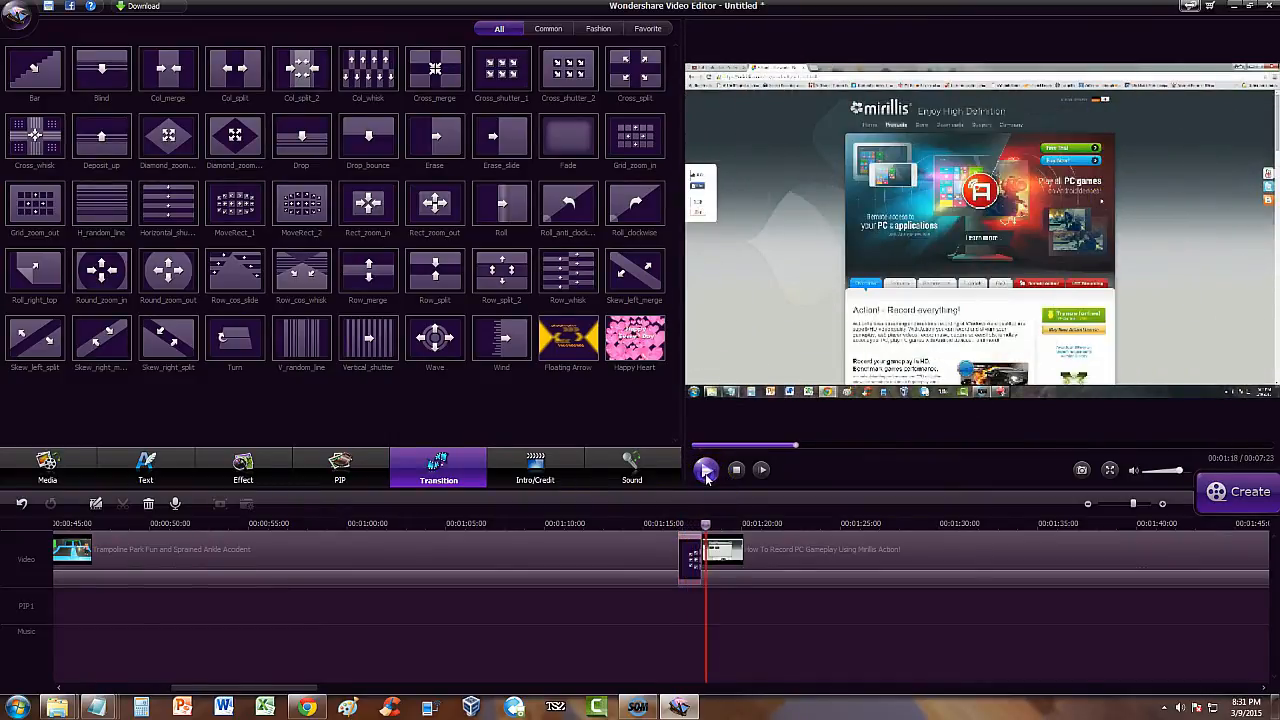
pyautogui.moveTo(691, 558)
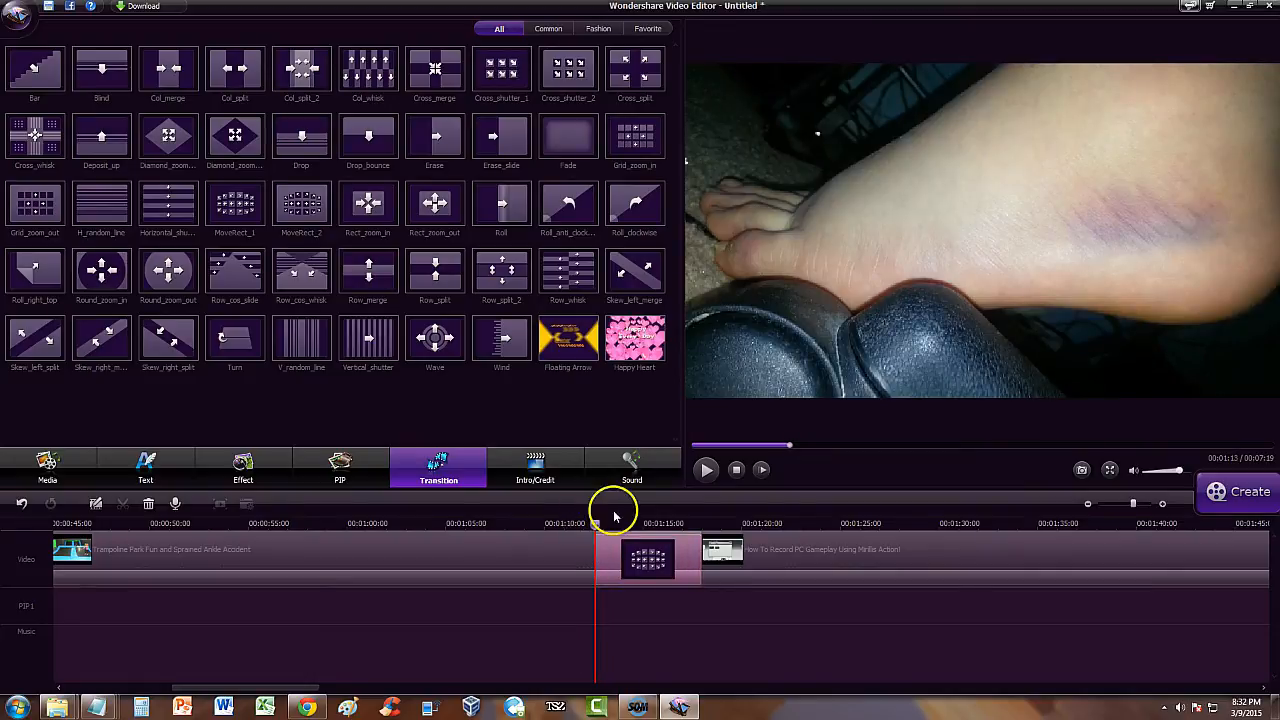
# Step: Play the roughly five-second transition from just before it, pausing in the gameplay clip near 1:21
pyautogui.click(705, 470)
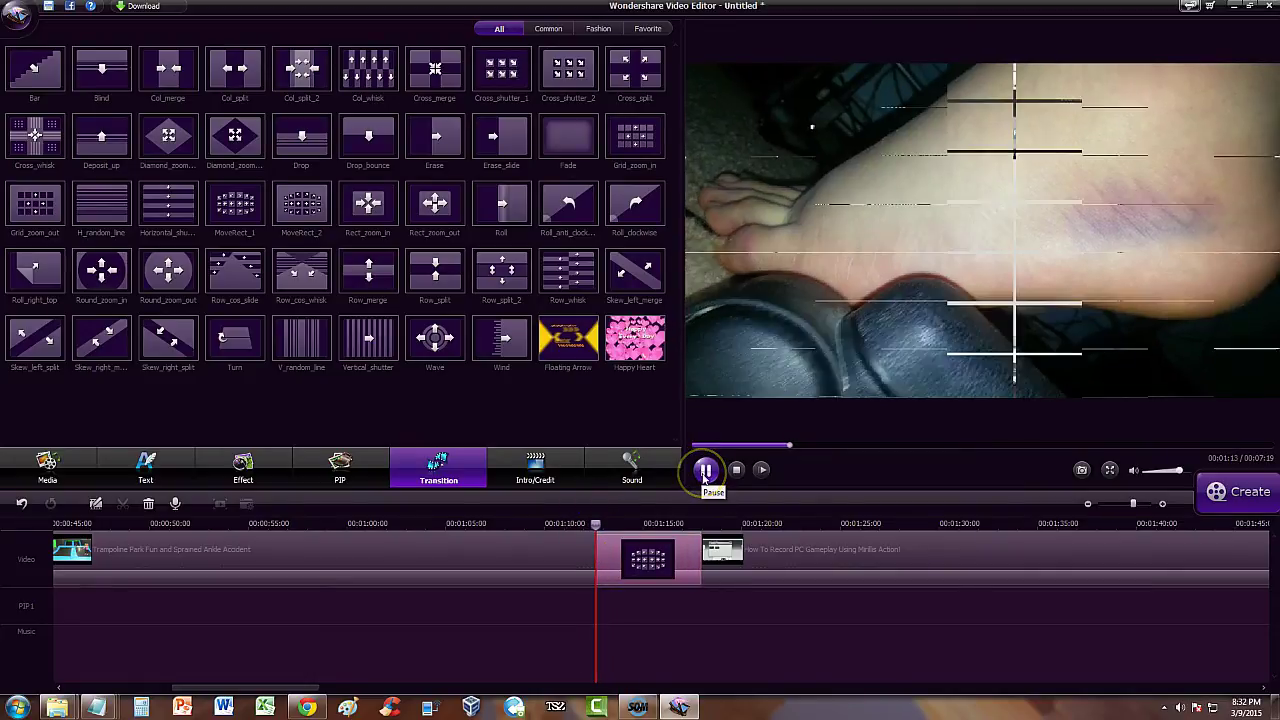
pyautogui.click(705, 469)
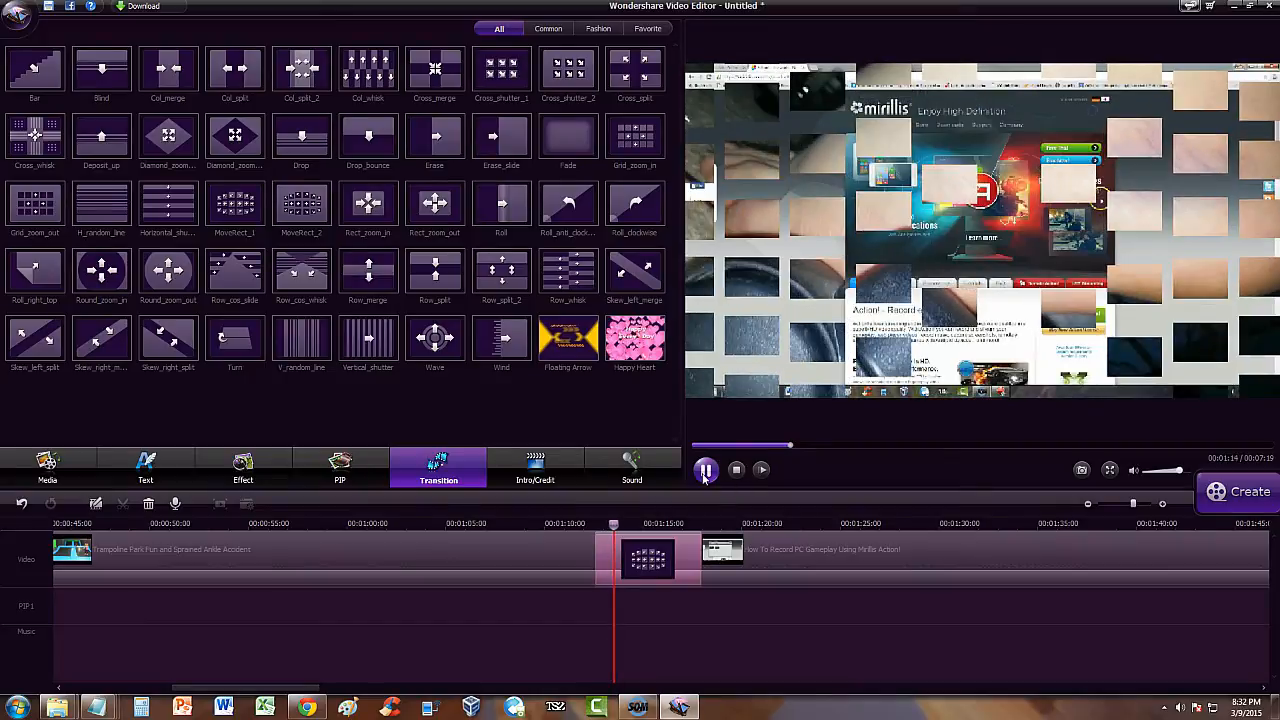
pyautogui.click(706, 469)
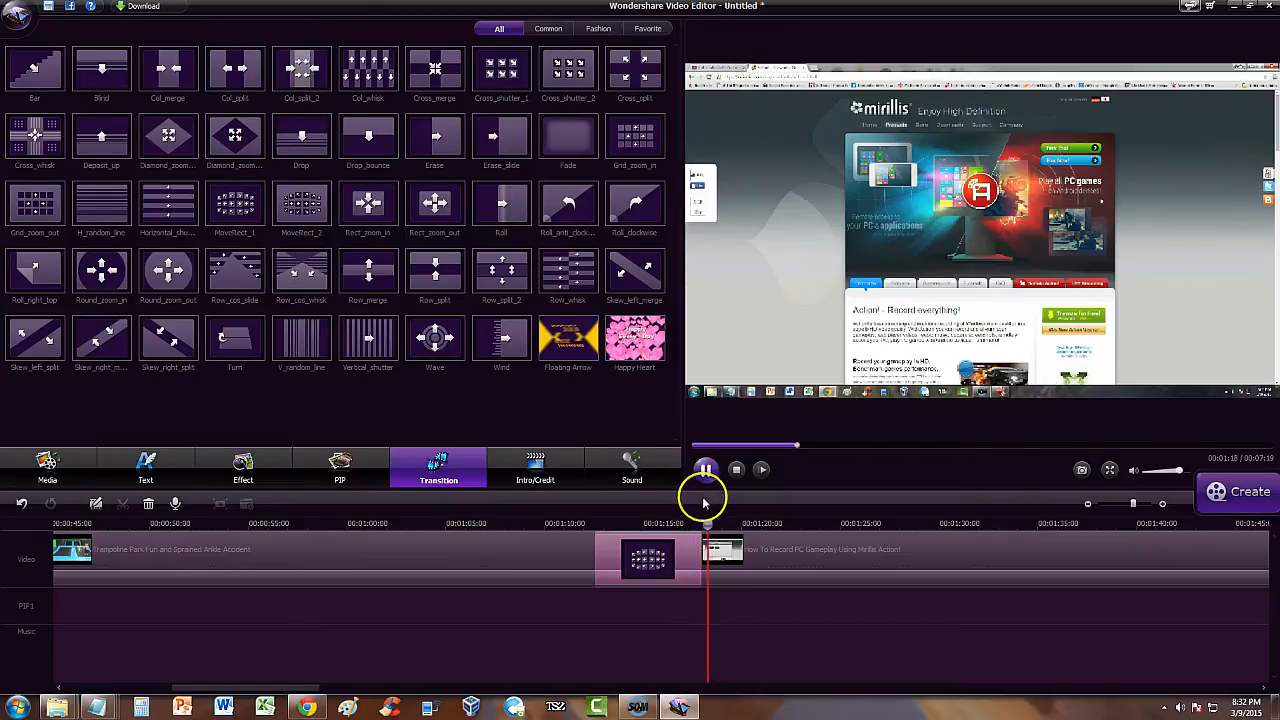
pyautogui.click(705, 470)
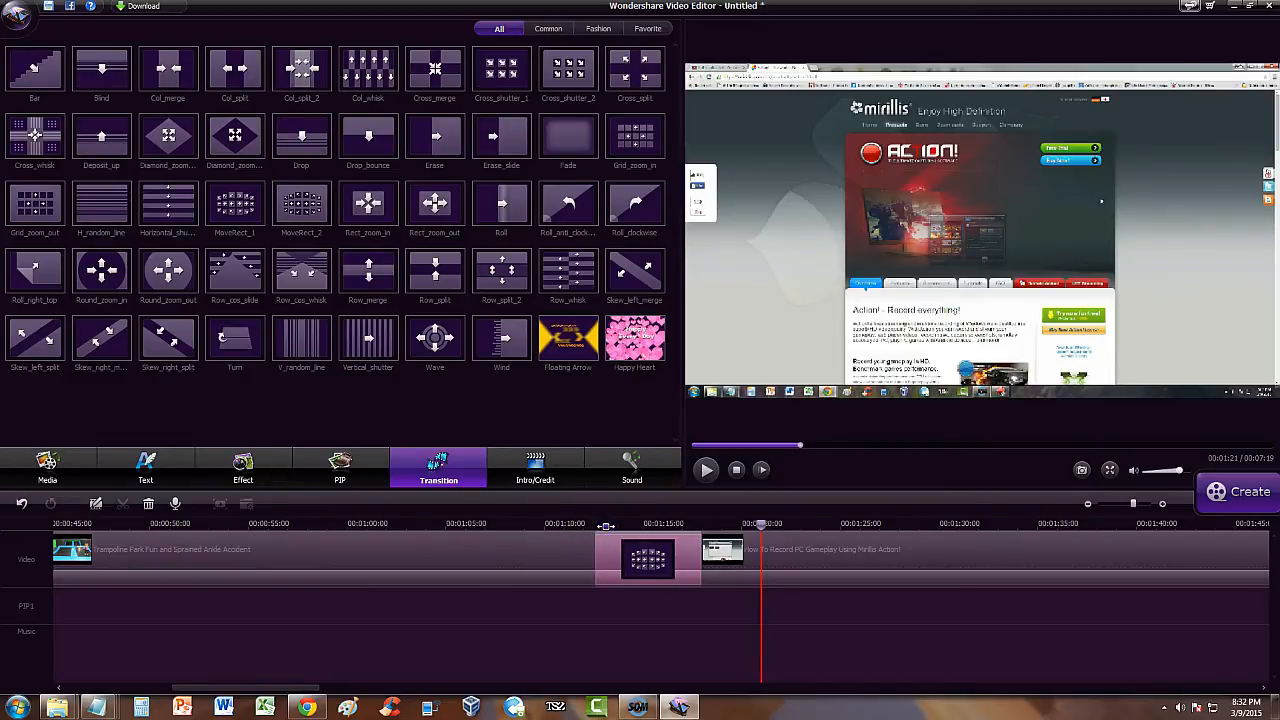
# Step: Replay and pause the long transition, then cut it very short, ending near 1:19
pyautogui.click(706, 470)
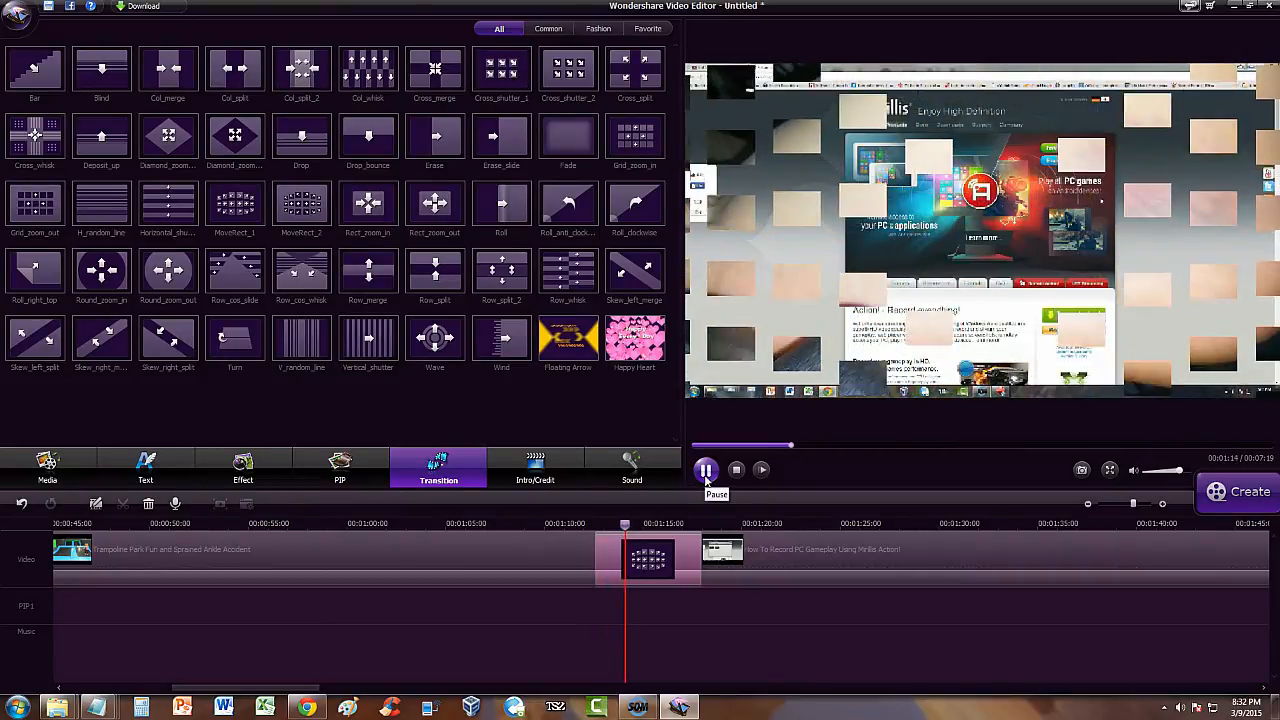
pyautogui.click(706, 470)
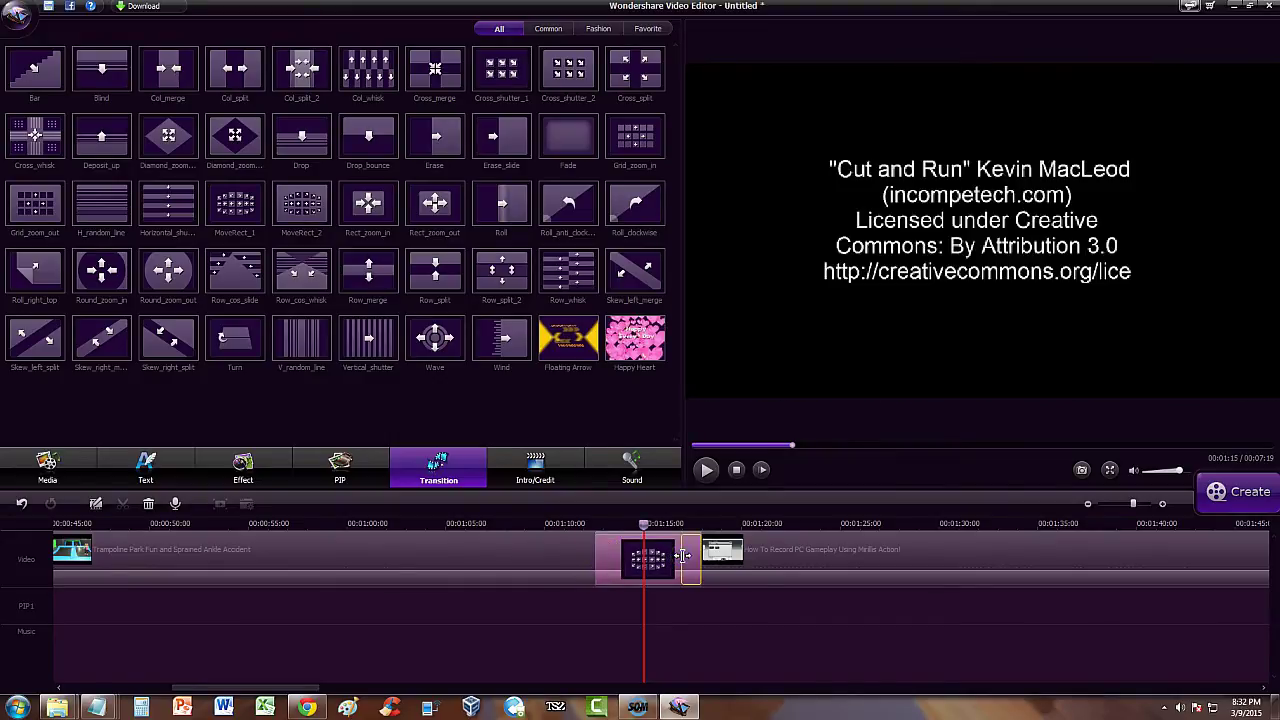
pyautogui.click(706, 470)
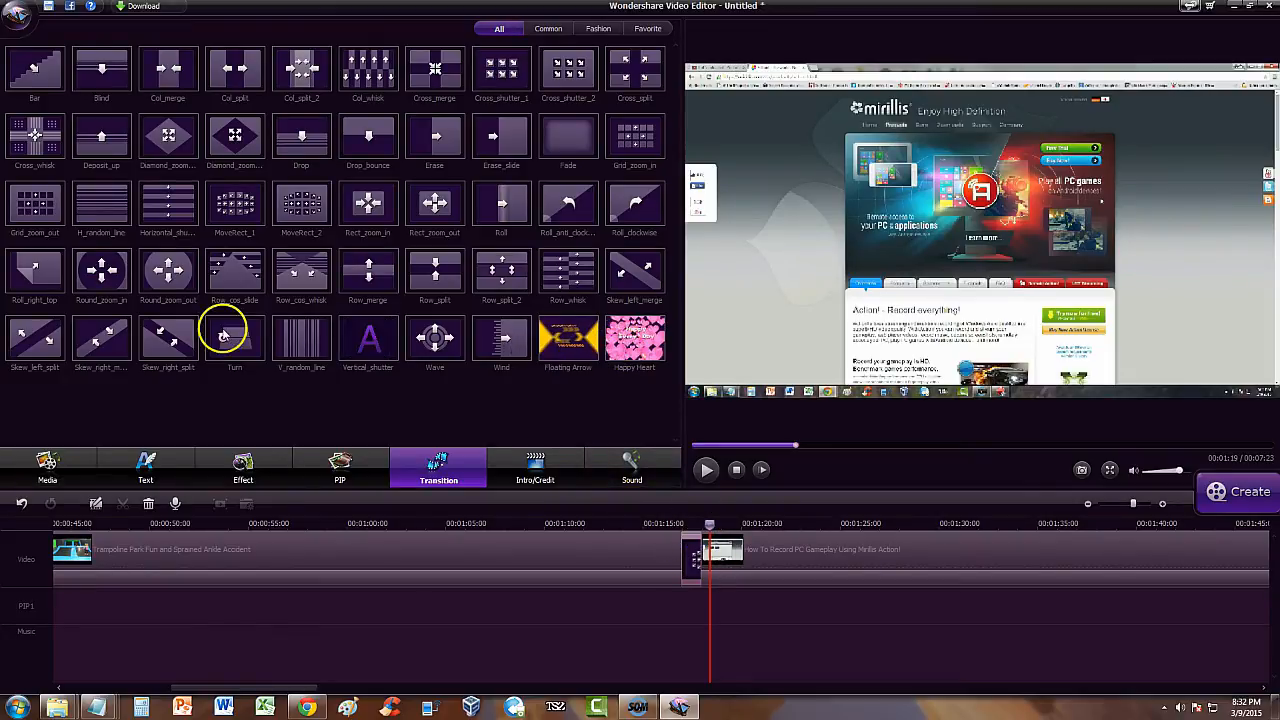
pyautogui.moveTo(301, 205)
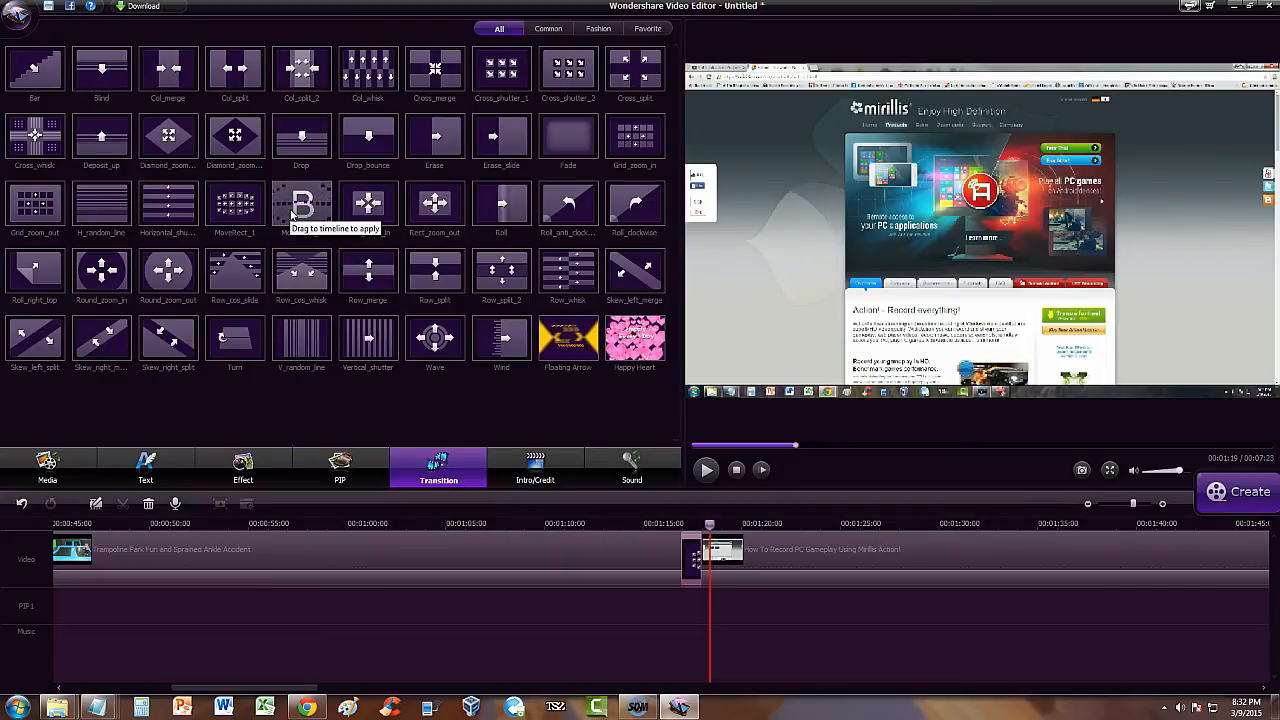
pyautogui.moveTo(567, 270)
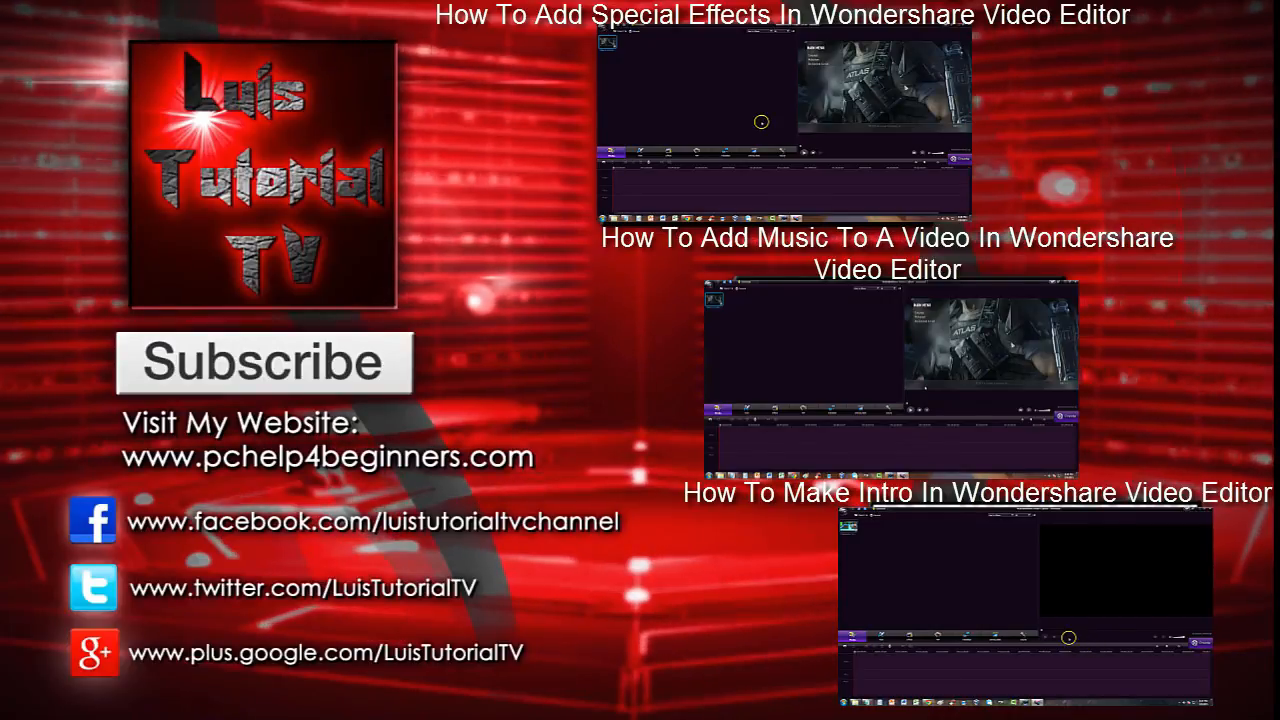
pyautogui.moveTo(754, 348)
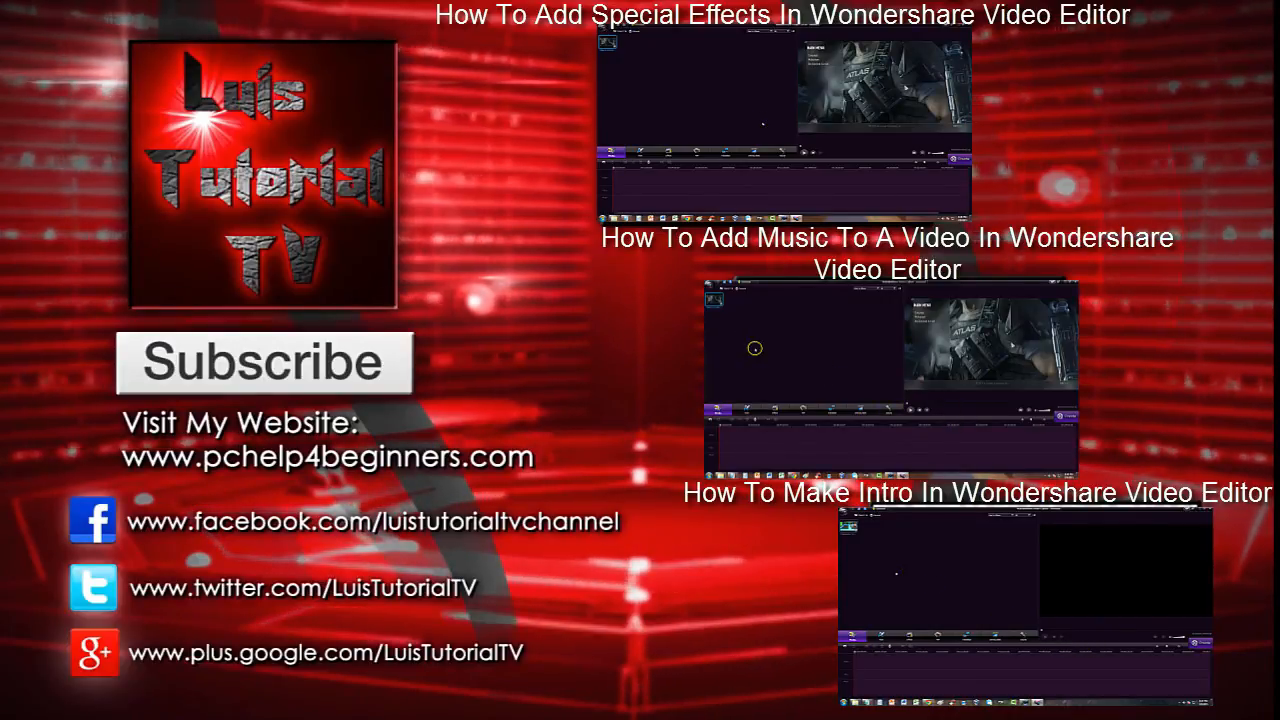